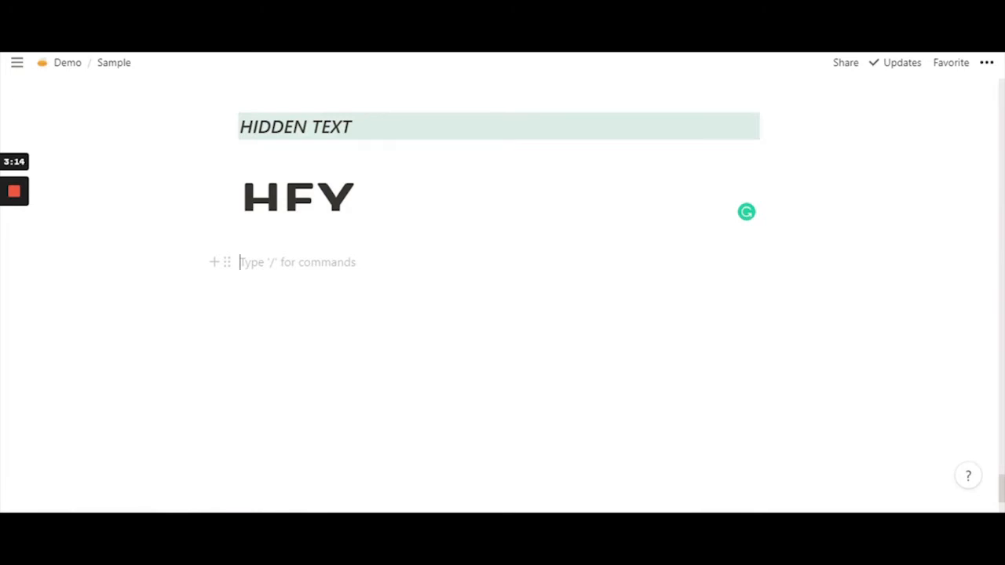
Step: Type \substack{\textsf on the empty line below HEY
{"action": "type", "text": "\\subs"}
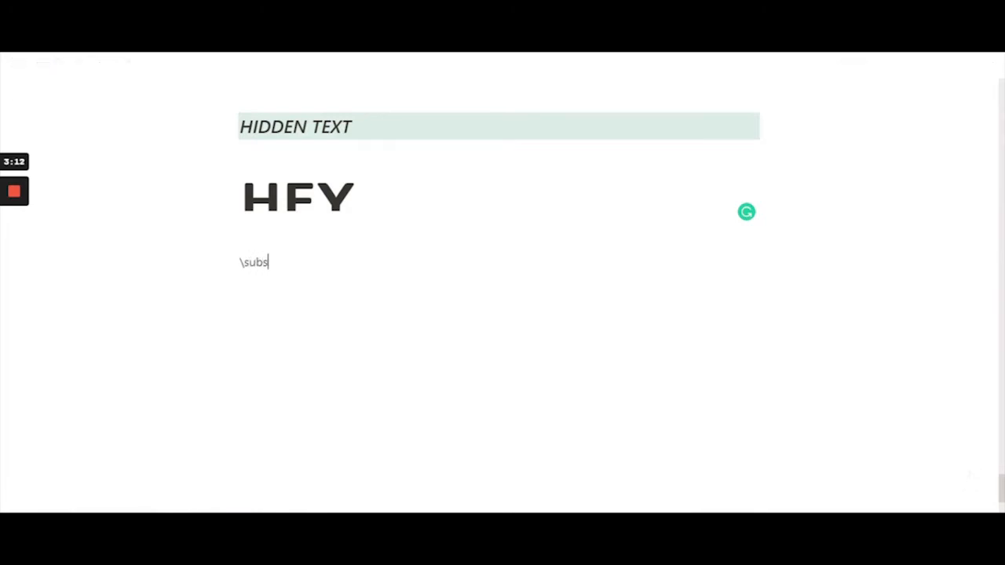
{"action": "type", "text": "tack"}
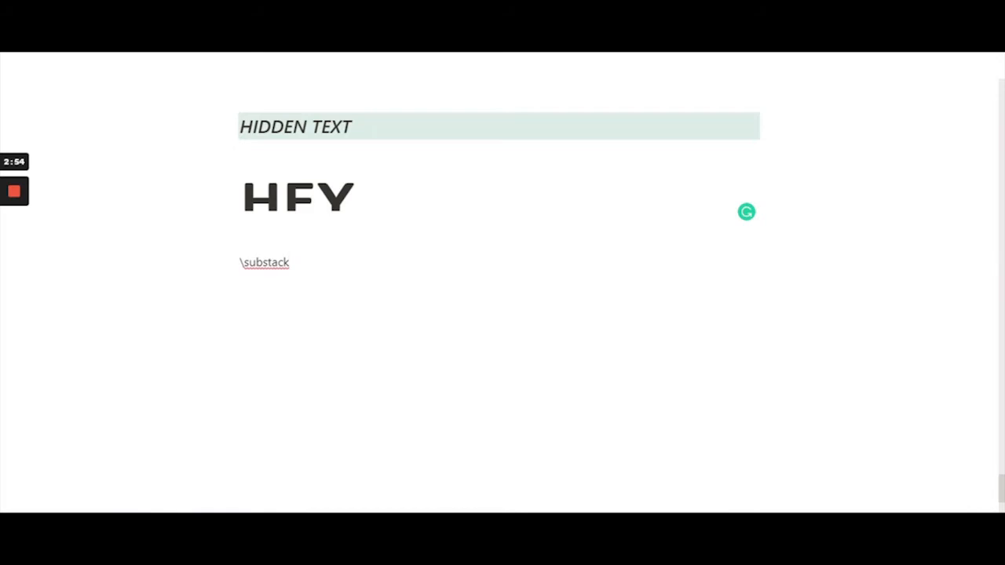
{"action": "type", "text": "("}
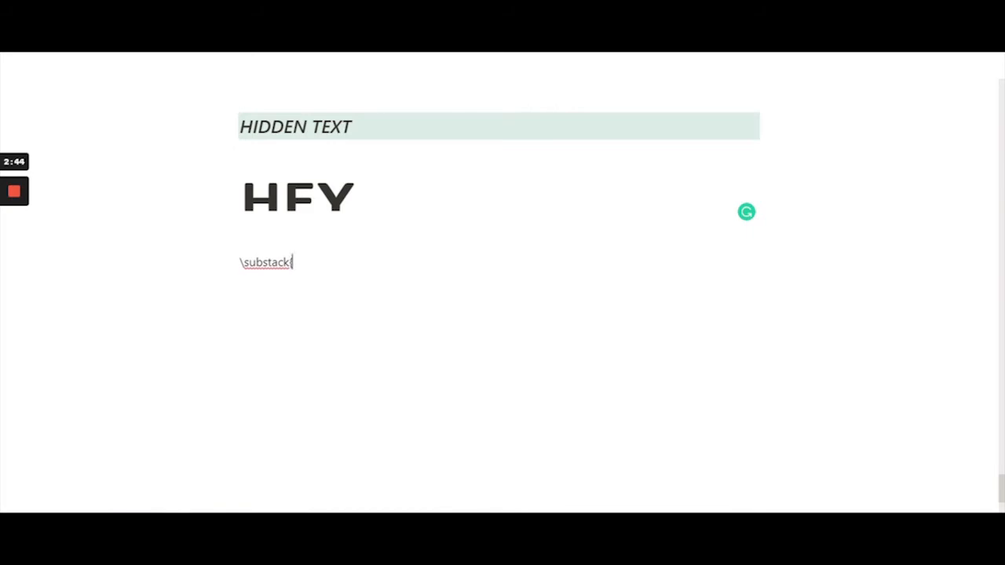
{"action": "type", "text": "{"}
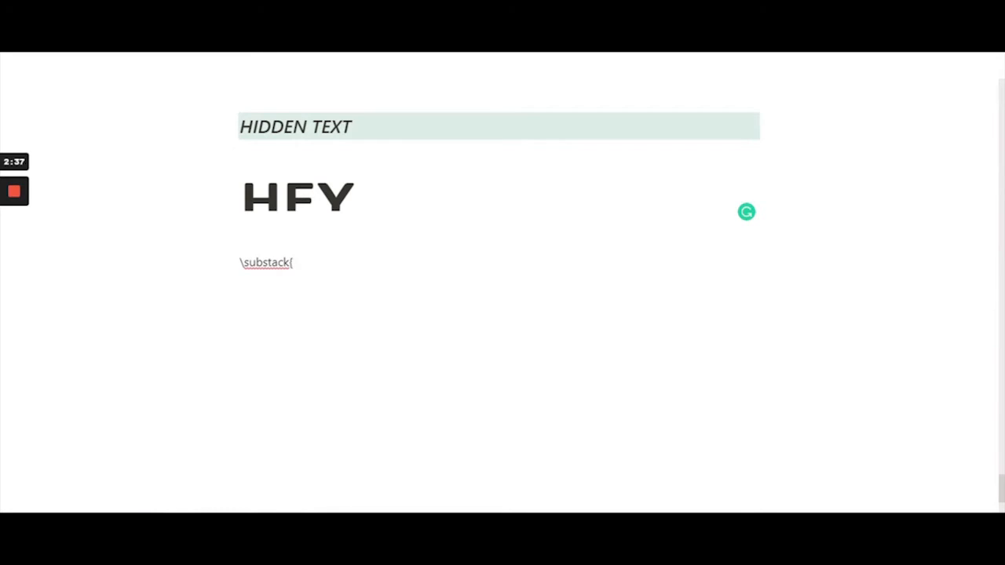
{"action": "type", "text": "\\"}
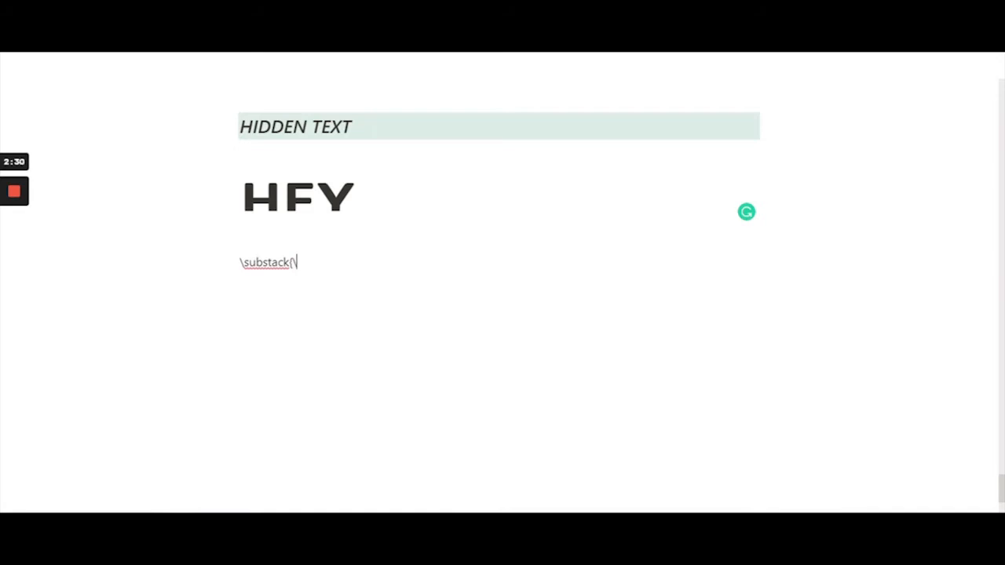
{"action": "type", "text": "text"}
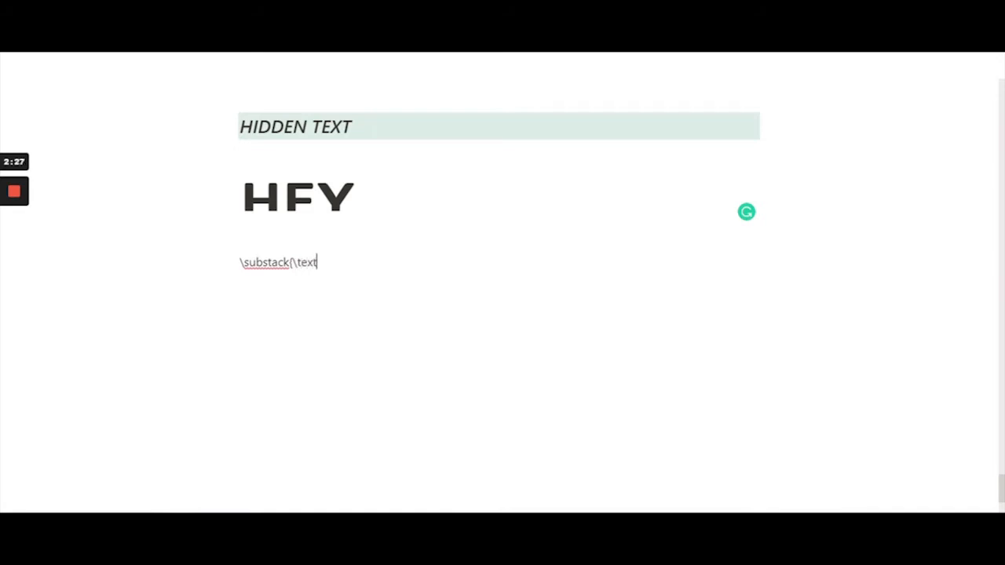
{"action": "type", "text": "sf"}
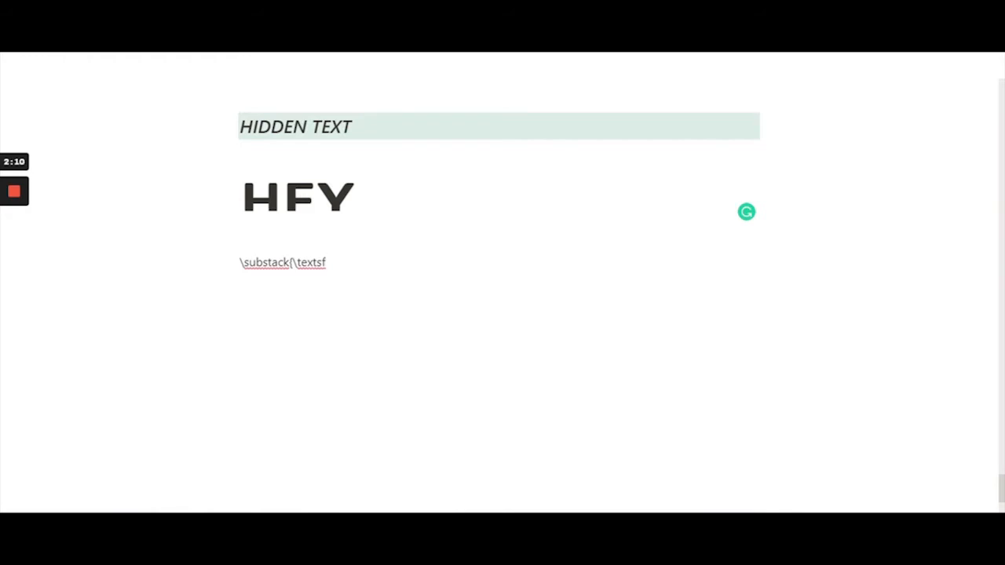
Step: Append {\Huge\textbf after \textsf in the formula line
{"action": "type", "text": "{"}
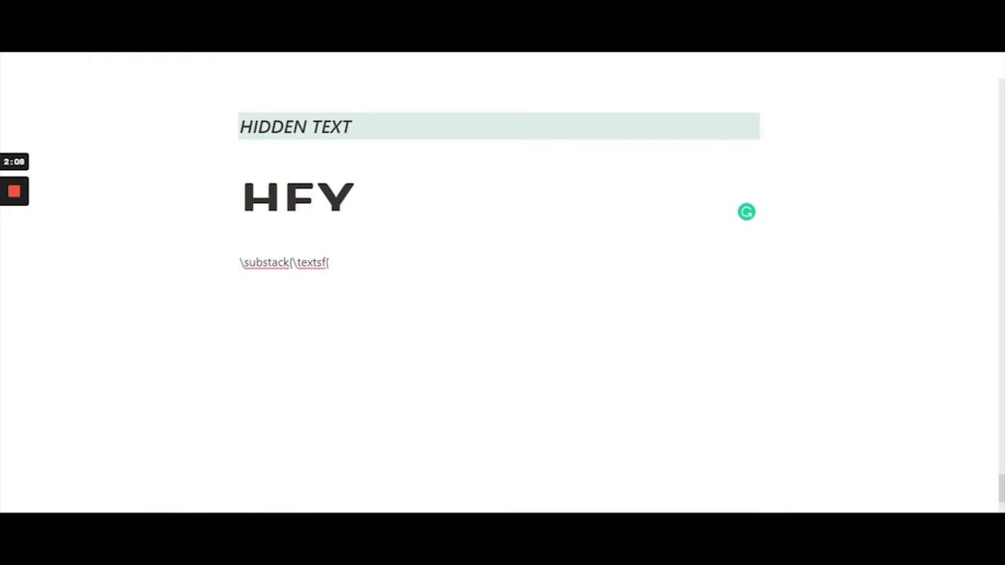
{"action": "type", "text": "\\"}
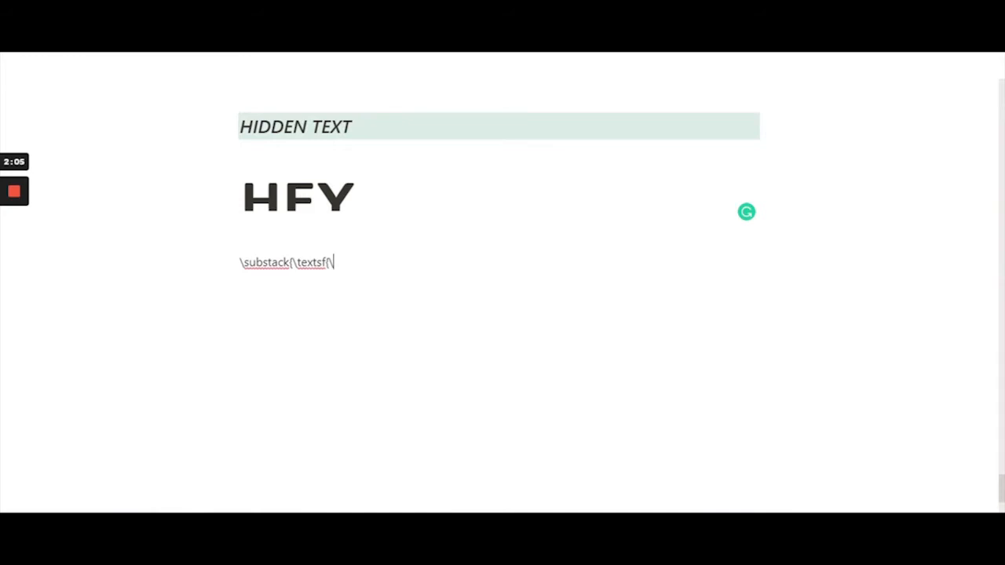
{"action": "type", "text": "Huge"}
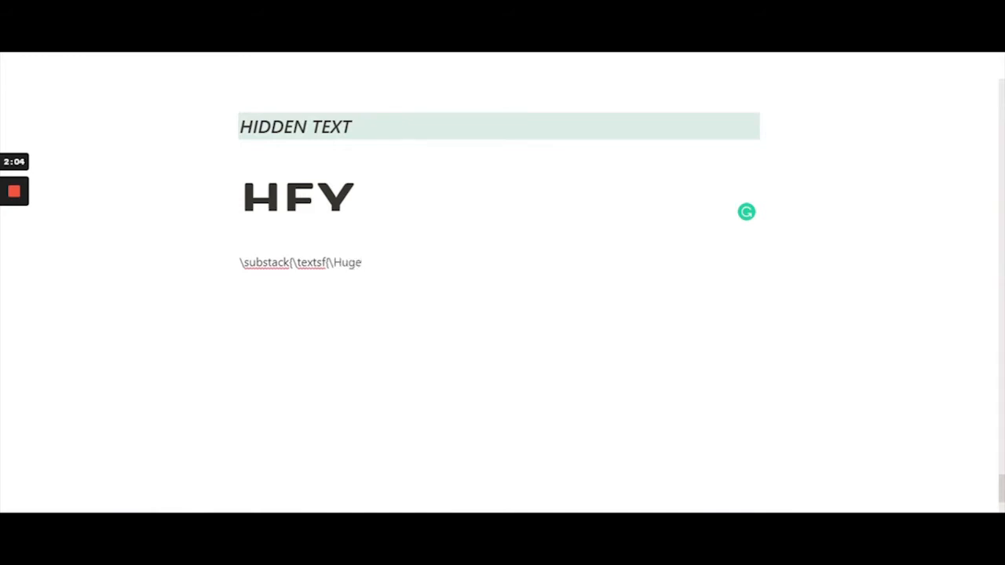
{"action": "type", "text": "\\"}
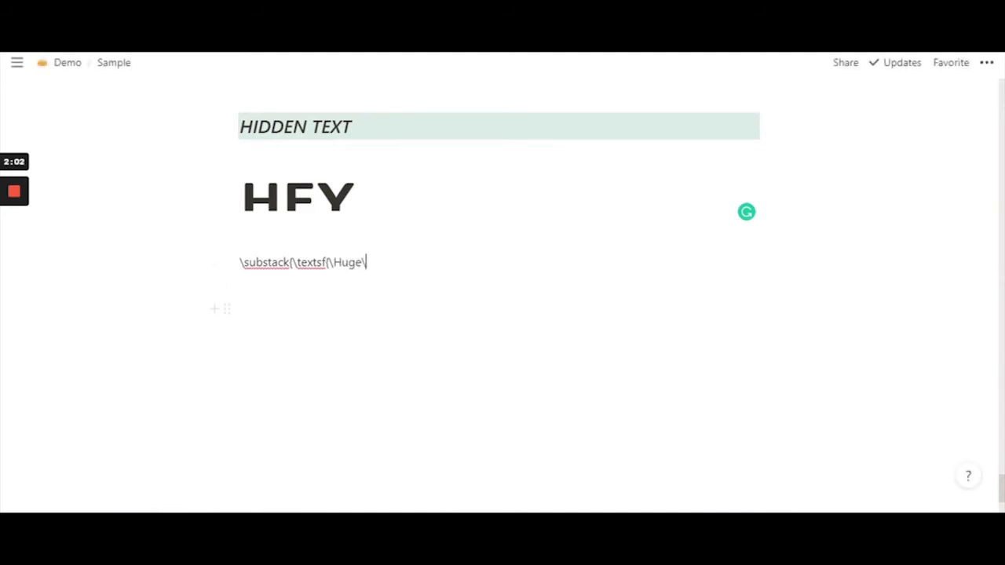
{"action": "type", "text": "\\tex"}
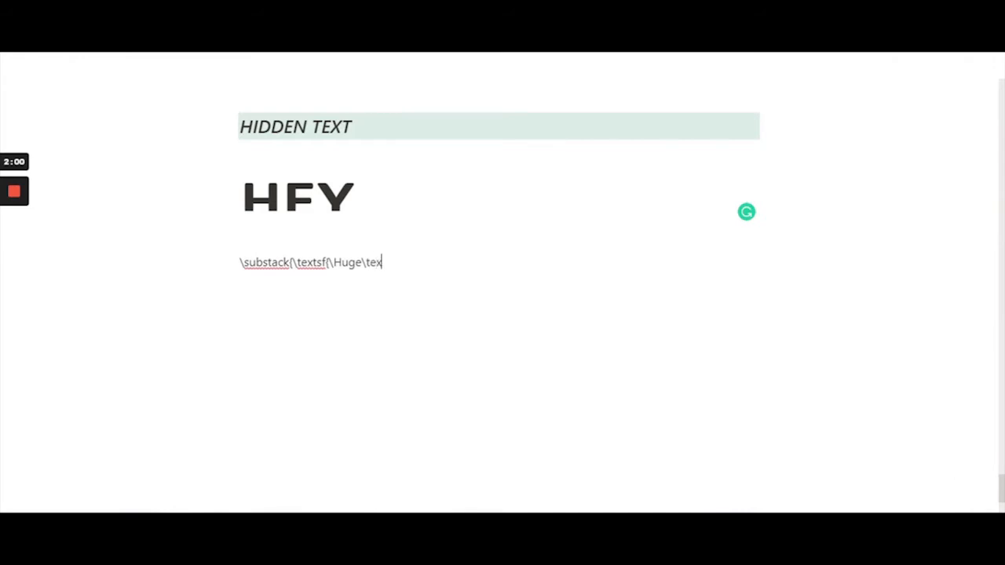
{"action": "type", "text": "bf"}
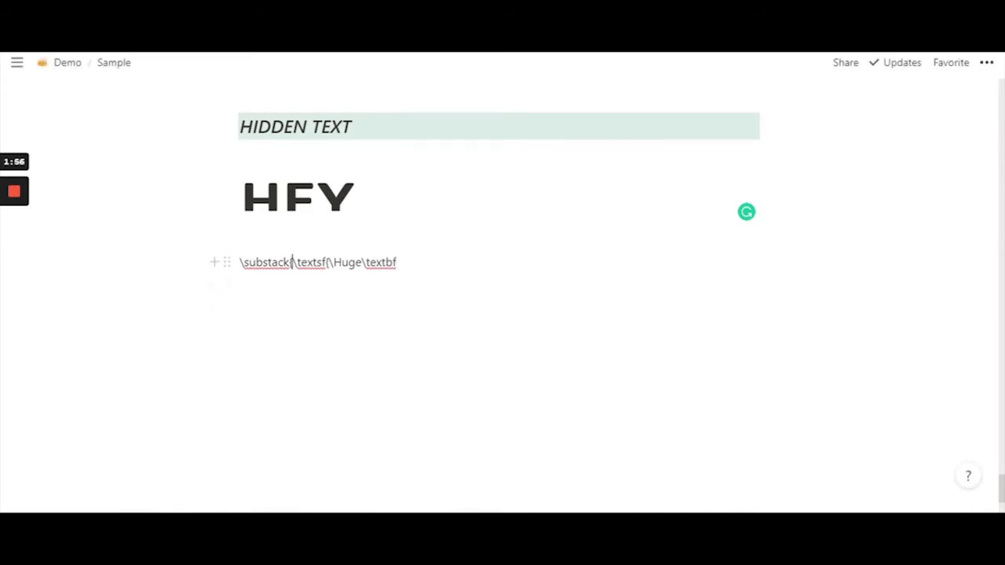
{"action": "double_click", "coordinate": [310, 262]}
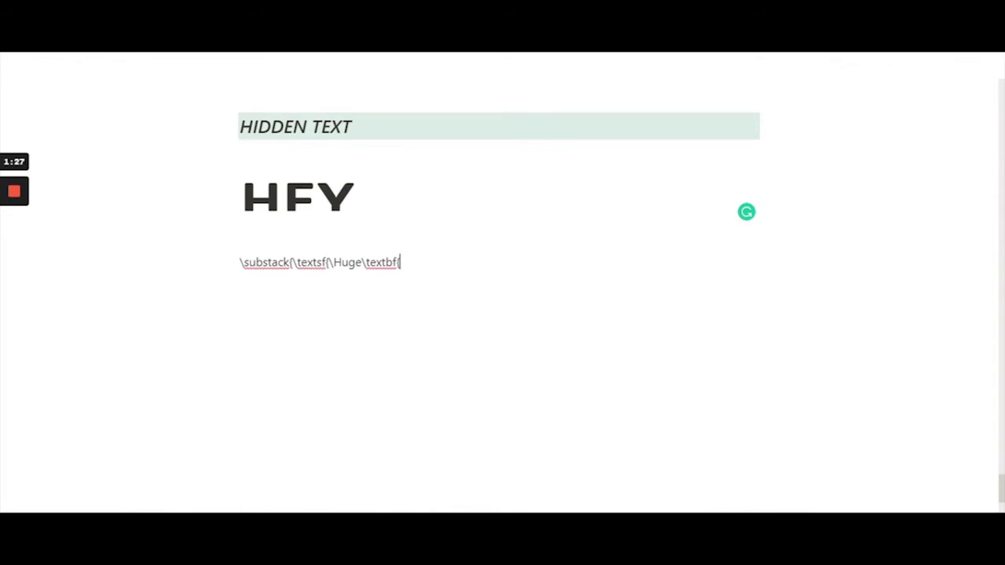
Step: Type {NICE}} to close the groups, then the \\ row break
{"action": "type", "text": "{N"}
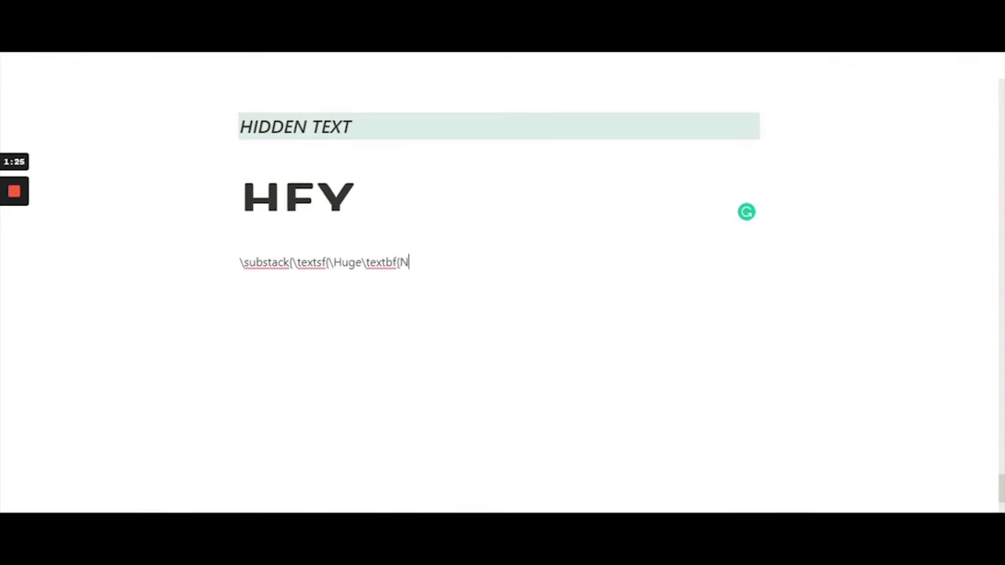
{"action": "type", "text": "ICE}}}"}
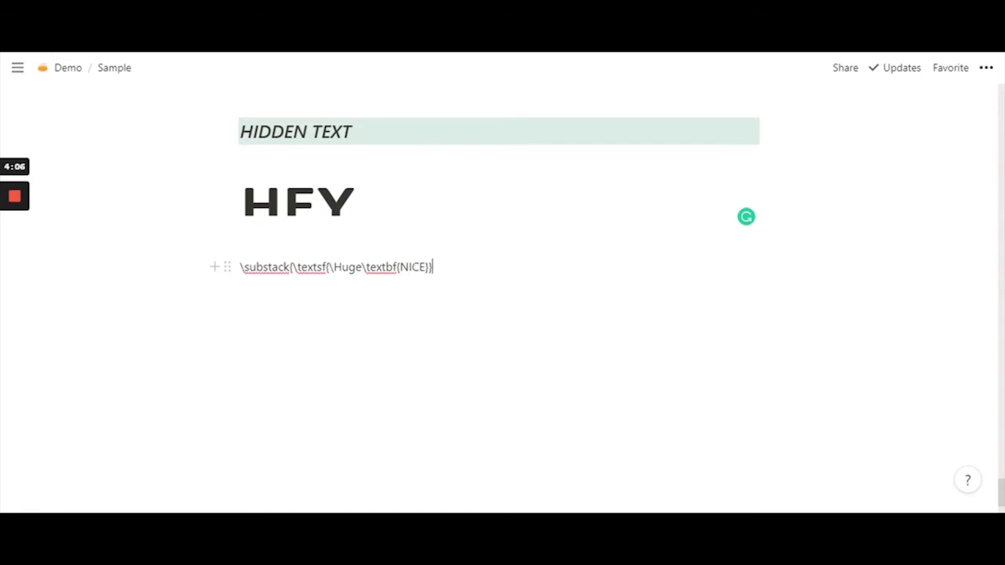
{"action": "type", "text": "\\\\"}
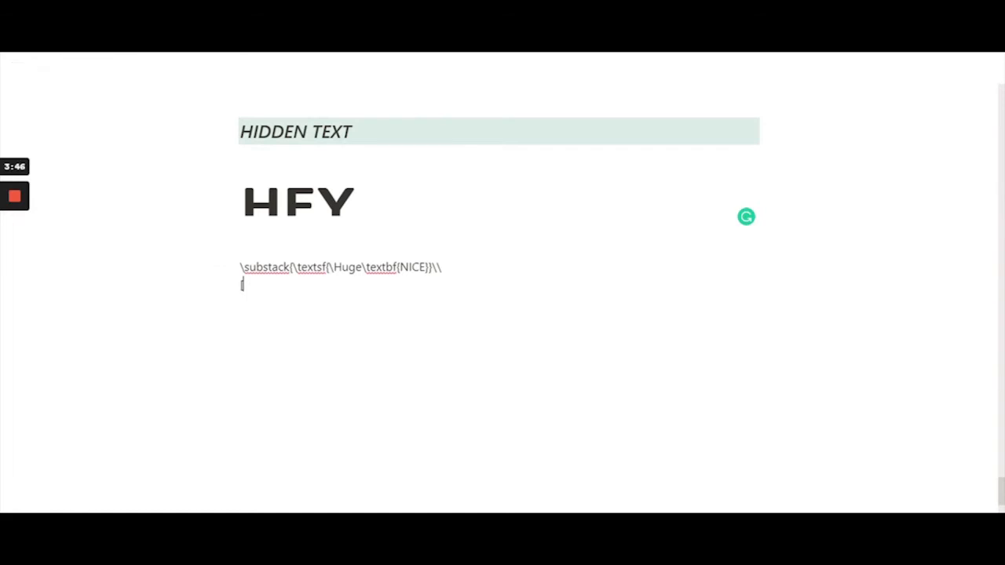
Step: Add [-0.8em] spacing right after the \\ row break
{"action": "type", "text": "[-0"}
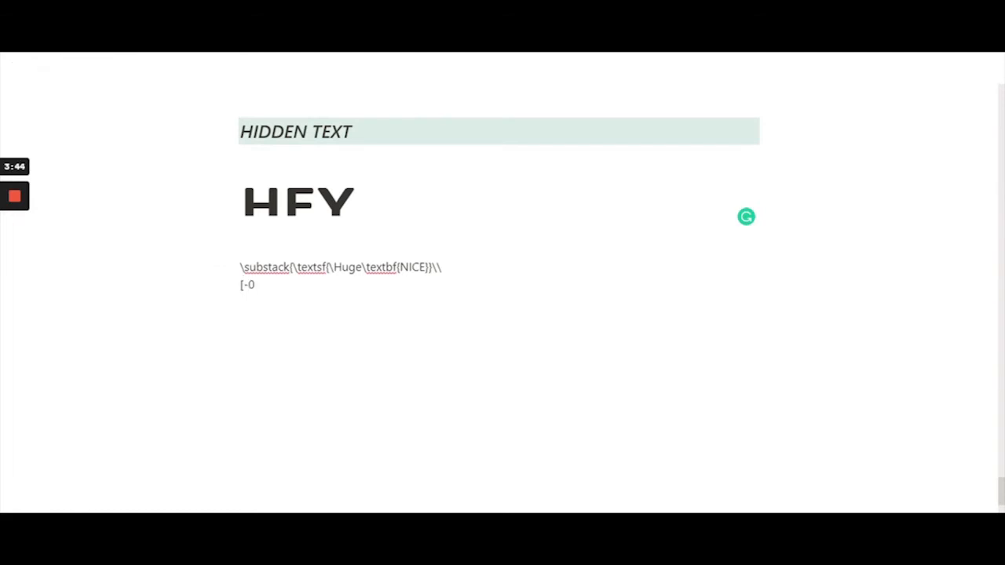
{"action": "type", "text": ".8em"}
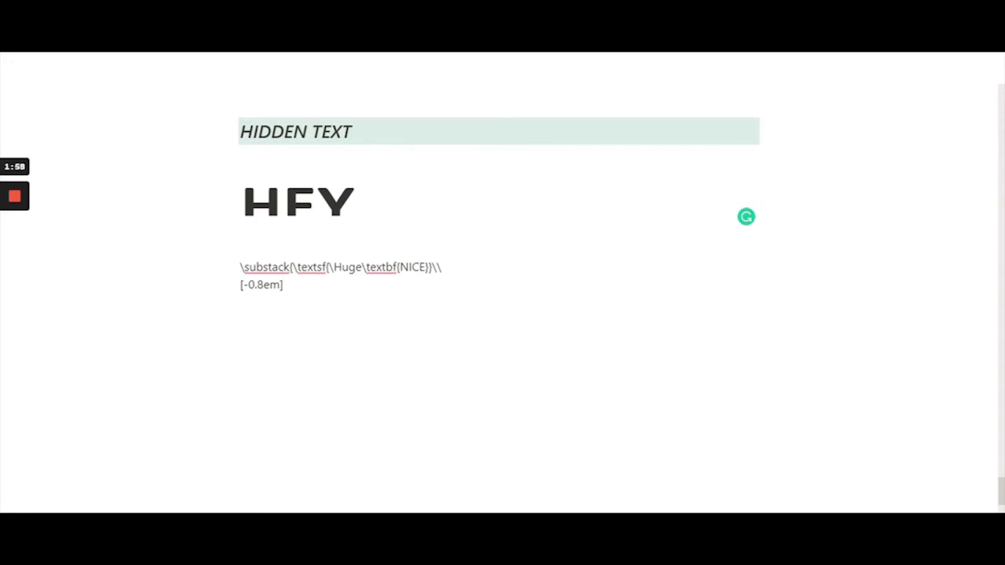
Step: Type \colorbox{white} on the second formula line
{"action": "type", "text": "\\color"}
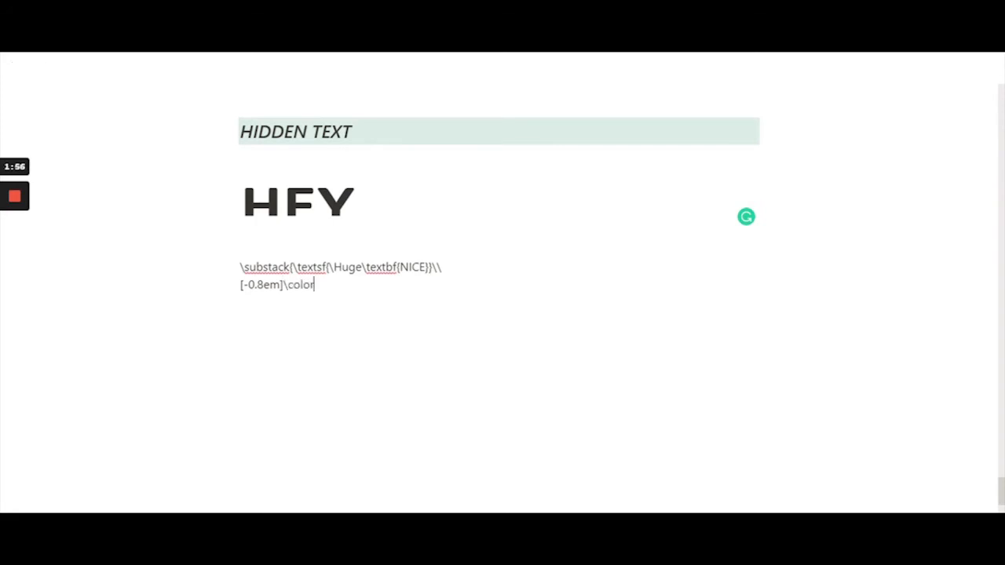
{"action": "type", "text": "box"}
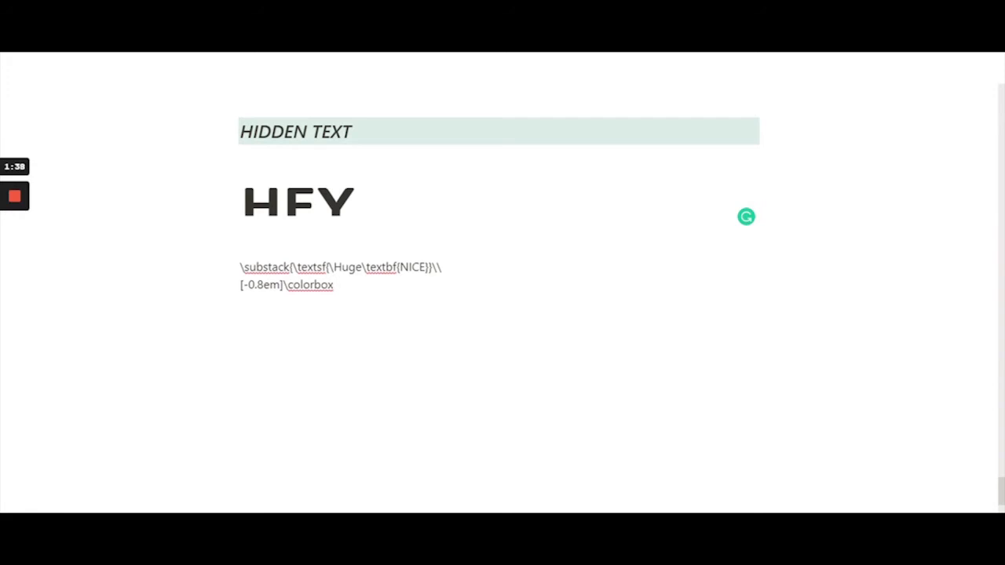
{"action": "type", "text": "{"}
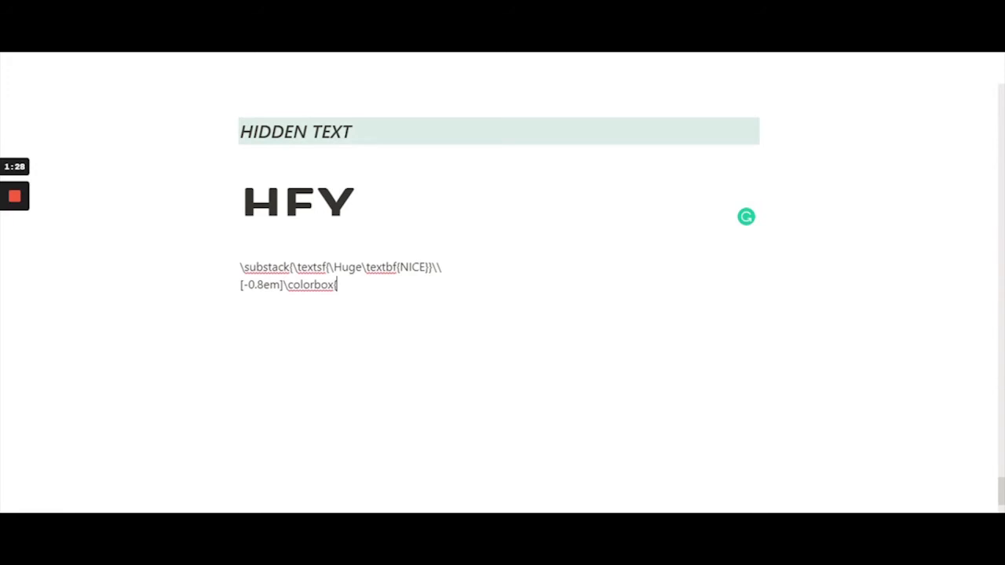
{"action": "type", "text": "{wh"}
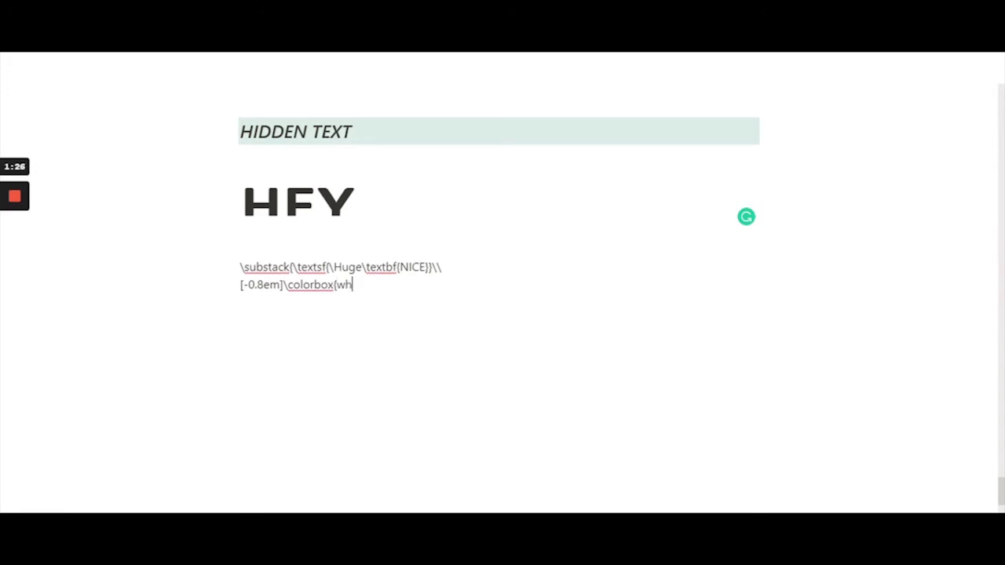
{"action": "type", "text": "ite"}
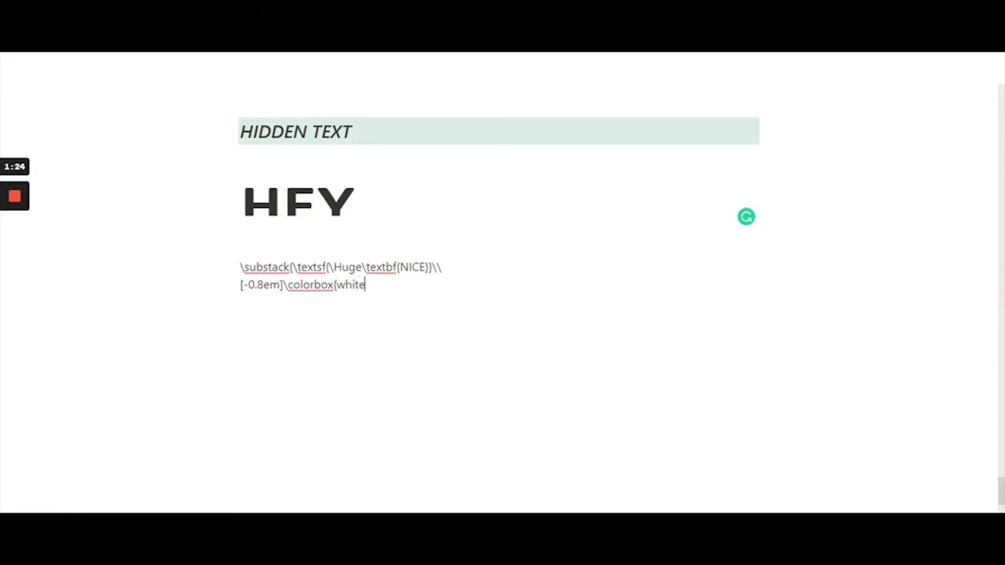
{"action": "type", "text": "}"}
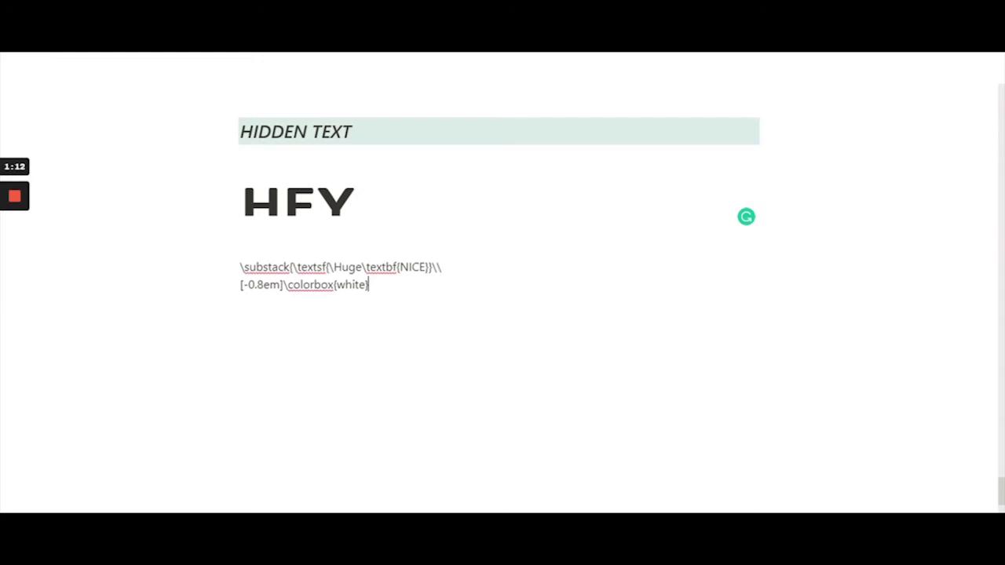
Step: Follow it with {\textsf{\textbf{\hspace{5em}} inside the colorbox
{"action": "type", "text": "{"}
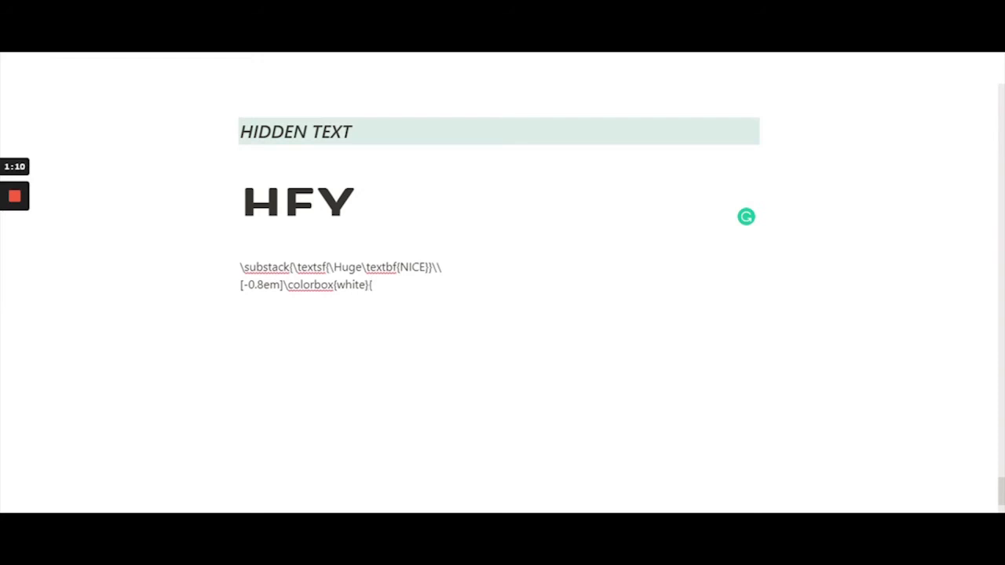
{"action": "type", "text": "{\\tex"}
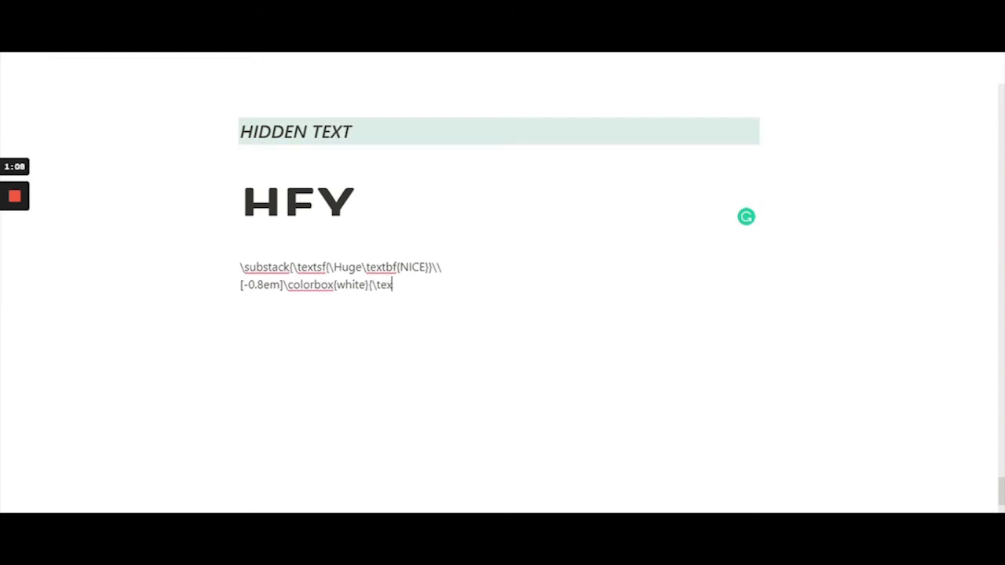
{"action": "type", "text": "sf{"}
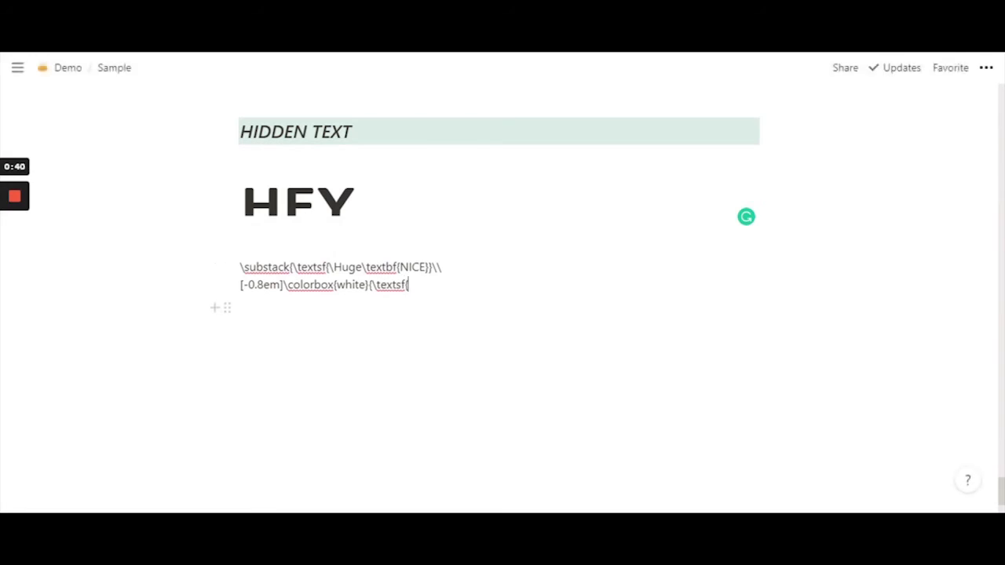
{"action": "type", "text": "\\te"}
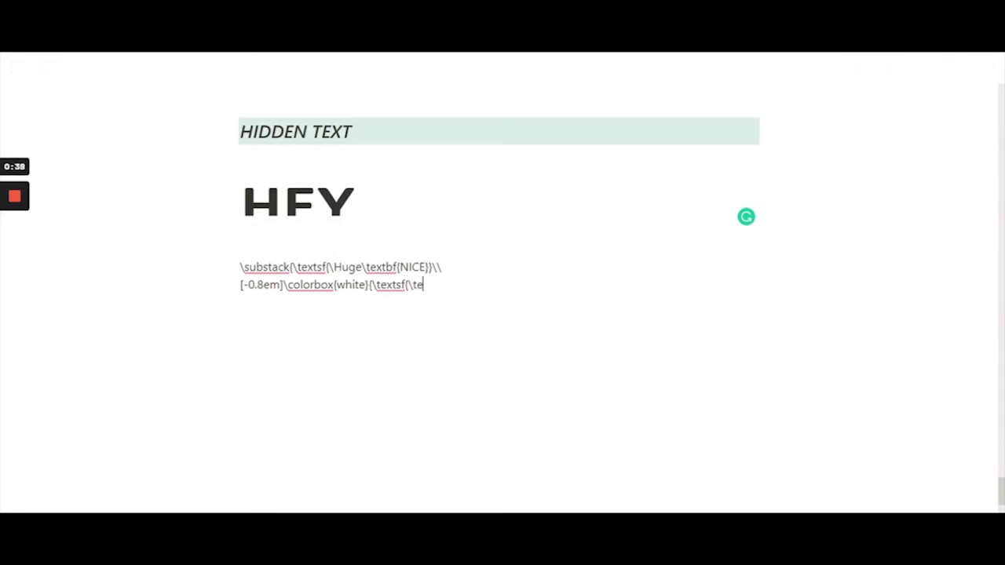
{"action": "type", "text": "xtbf{"}
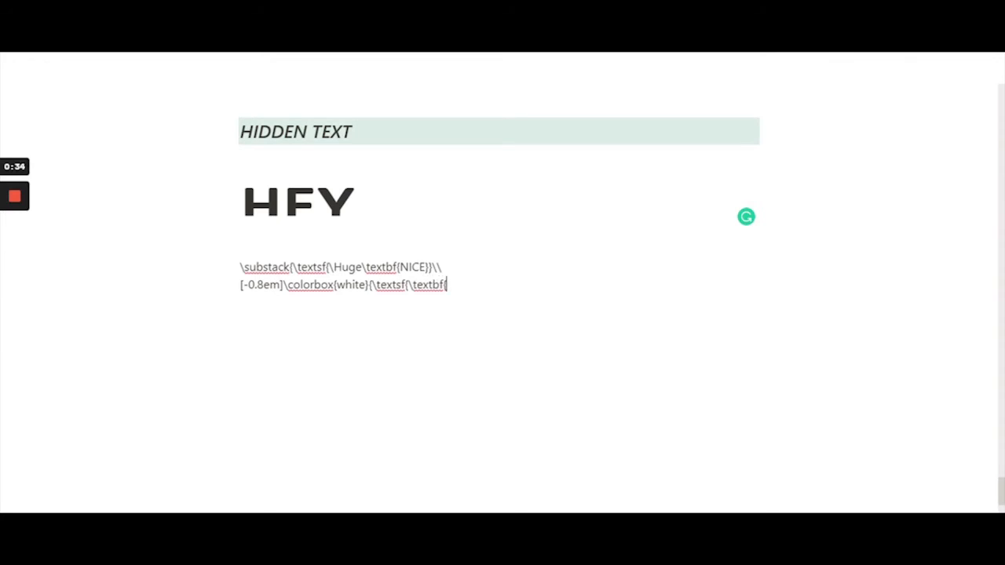
{"action": "type", "text": "\\hspa"}
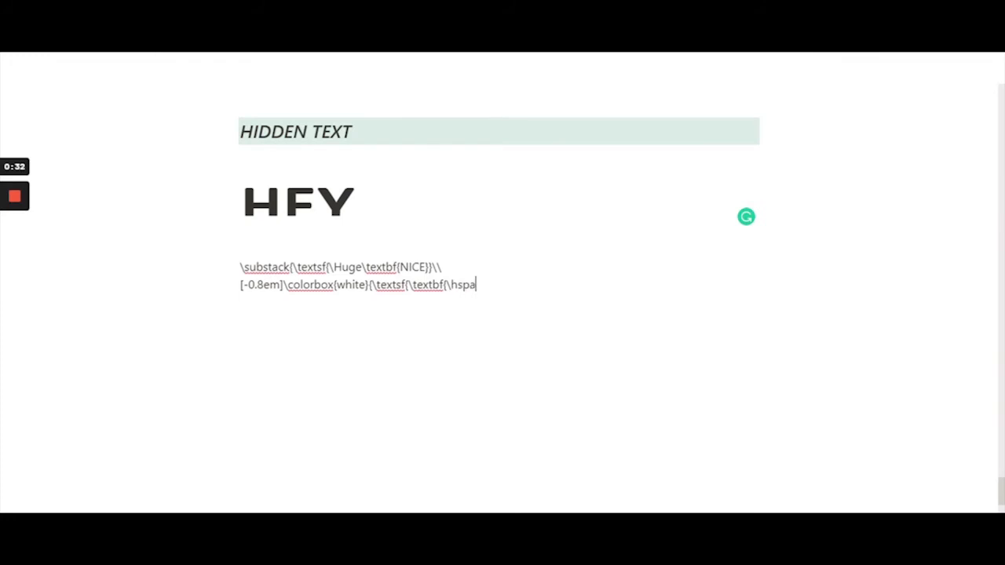
{"action": "type", "text": "ce"}
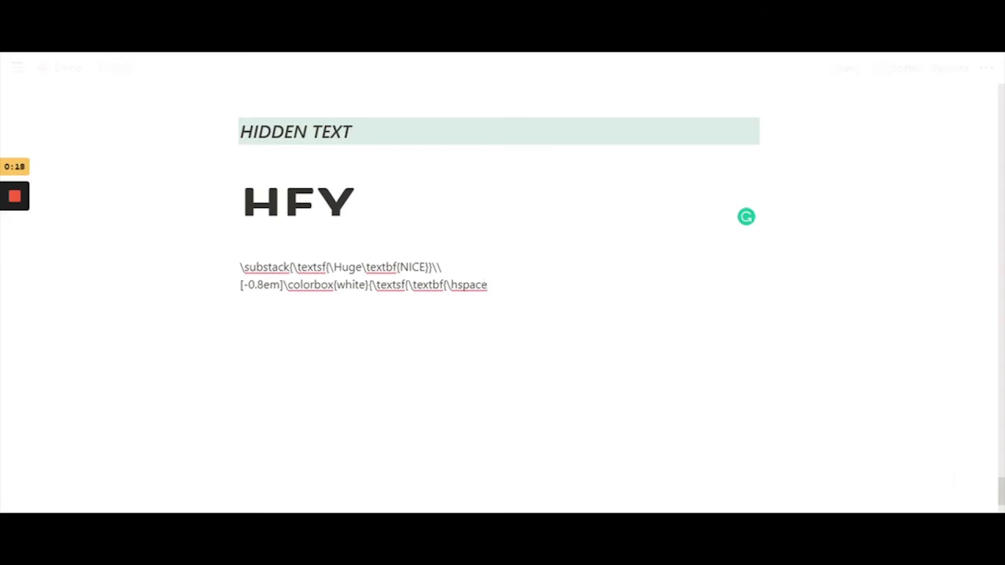
{"action": "type", "text": "{5em"}
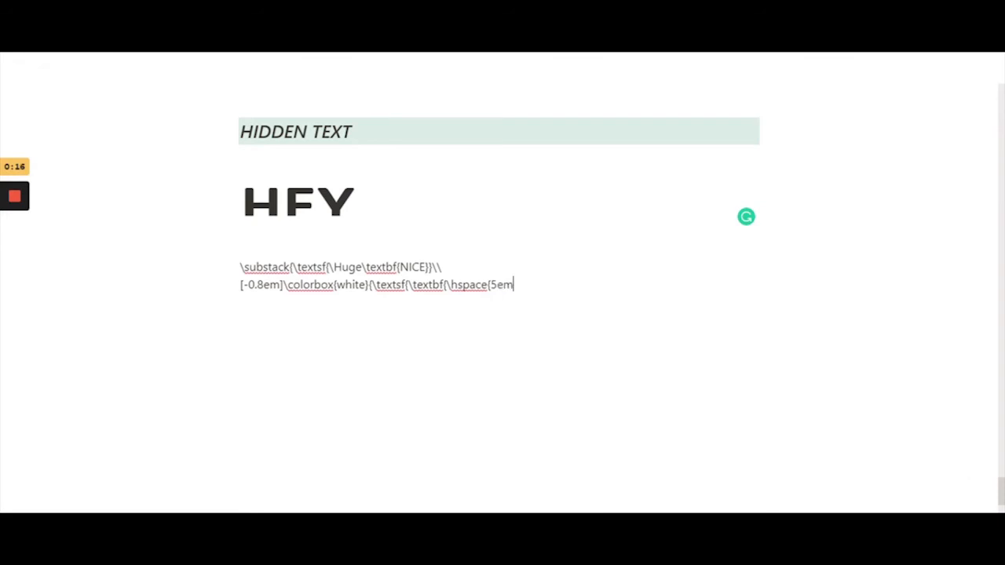
{"action": "type", "text": "}"}
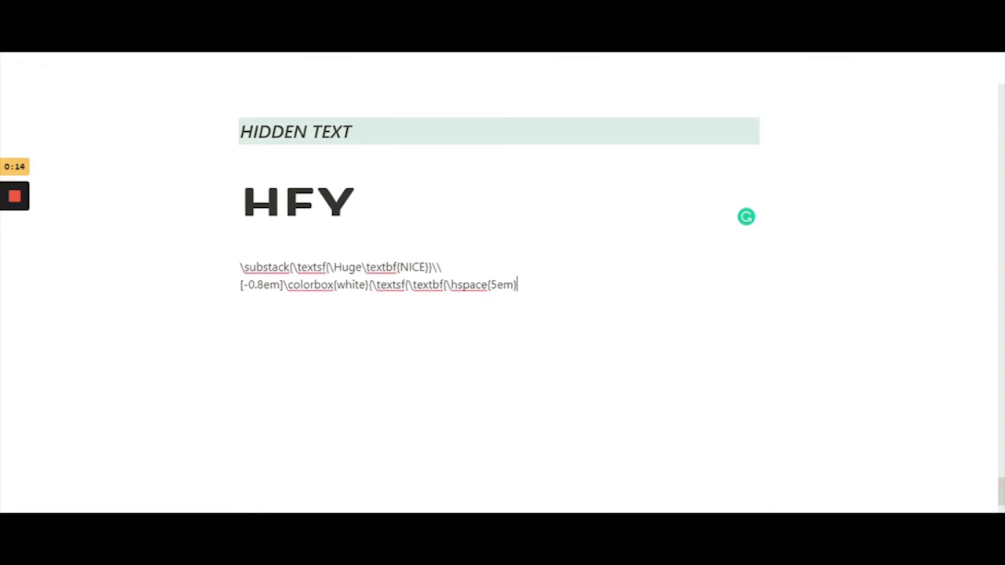
Step: Close the remaining braces after the 5em space and start a new empty line
{"action": "double_click", "coordinate": [500, 284]}
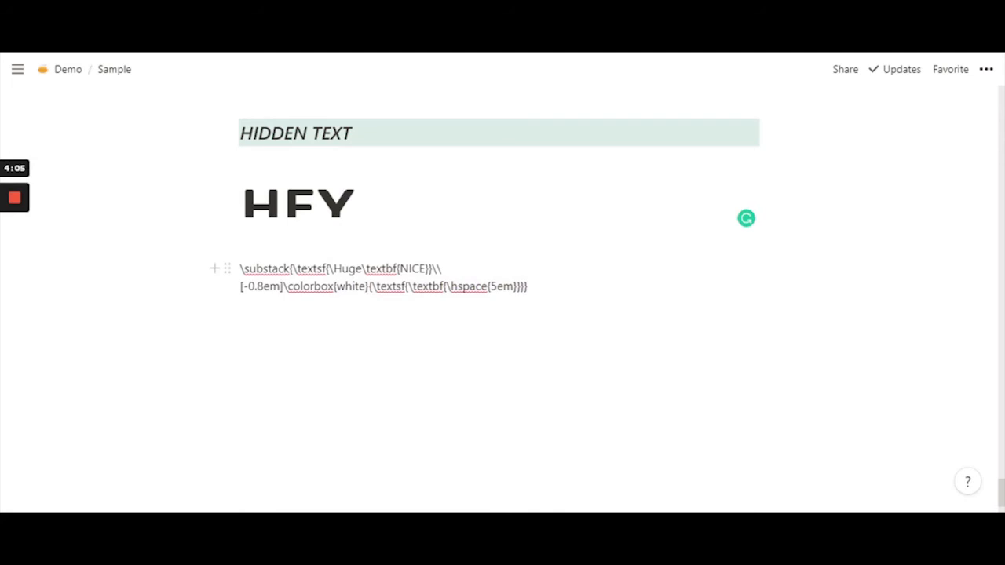
{"action": "double_click", "coordinate": [409, 268]}
{"action": "type", "text": "}"}
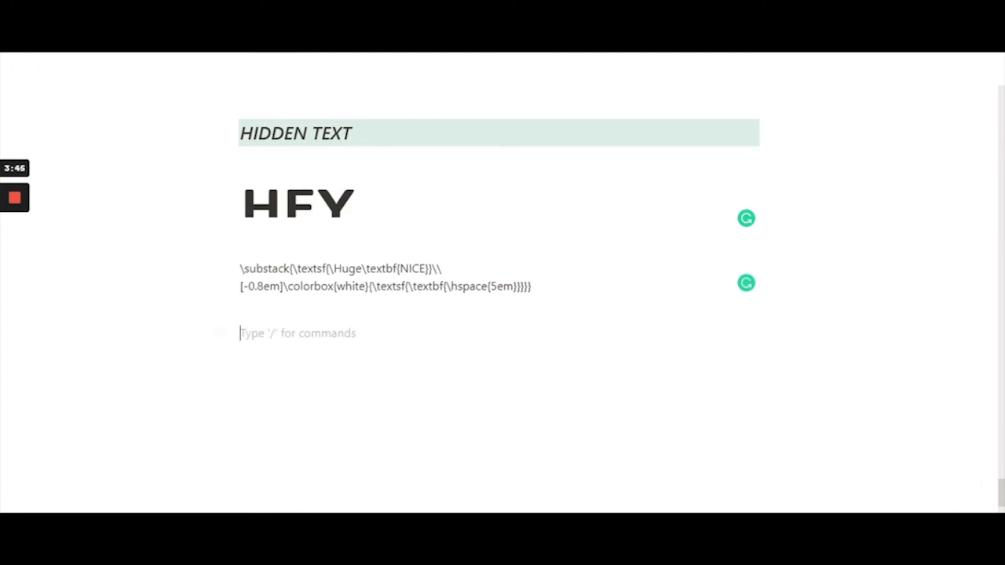
Step: Type 'Hey' and convert it into an inline equation holding the pasted LaTeX source
{"action": "type", "text": "Hey"}
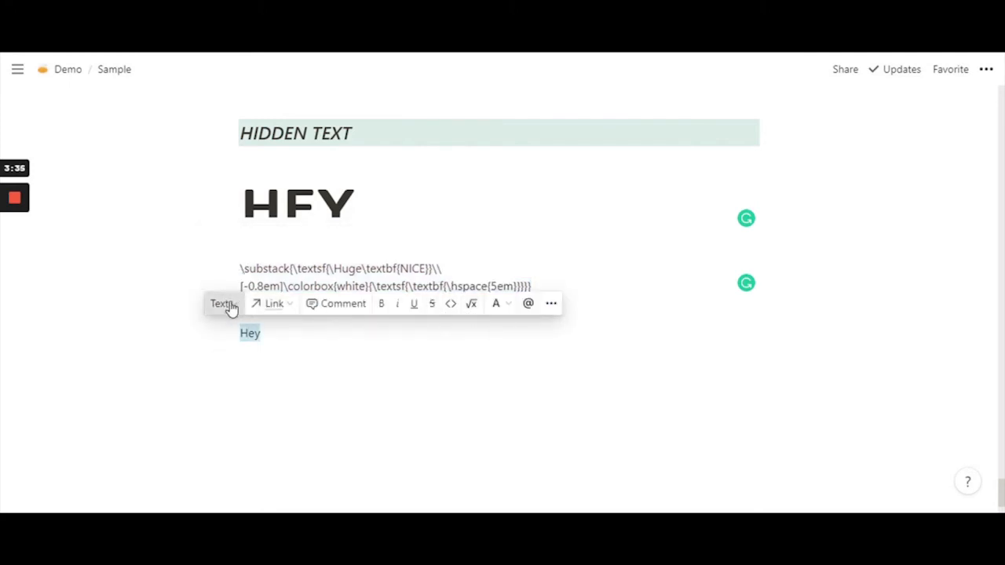
{"action": "left_click", "coordinate": [221, 304]}
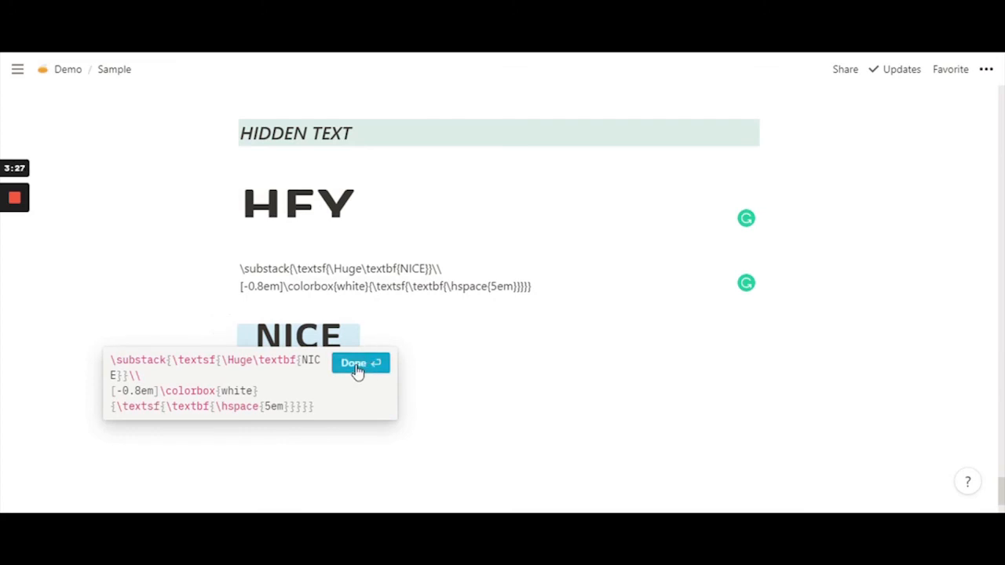
{"action": "left_click", "coordinate": [360, 362]}
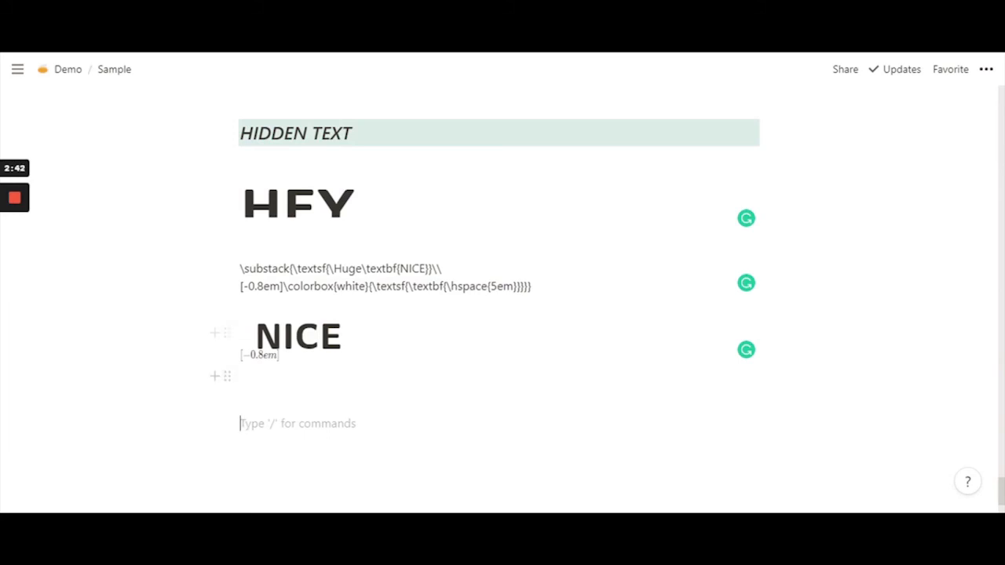
Step: Remove the line break so [-0.8em] directly follows \\ in the NICE equation
{"action": "left_click", "coordinate": [228, 332]}
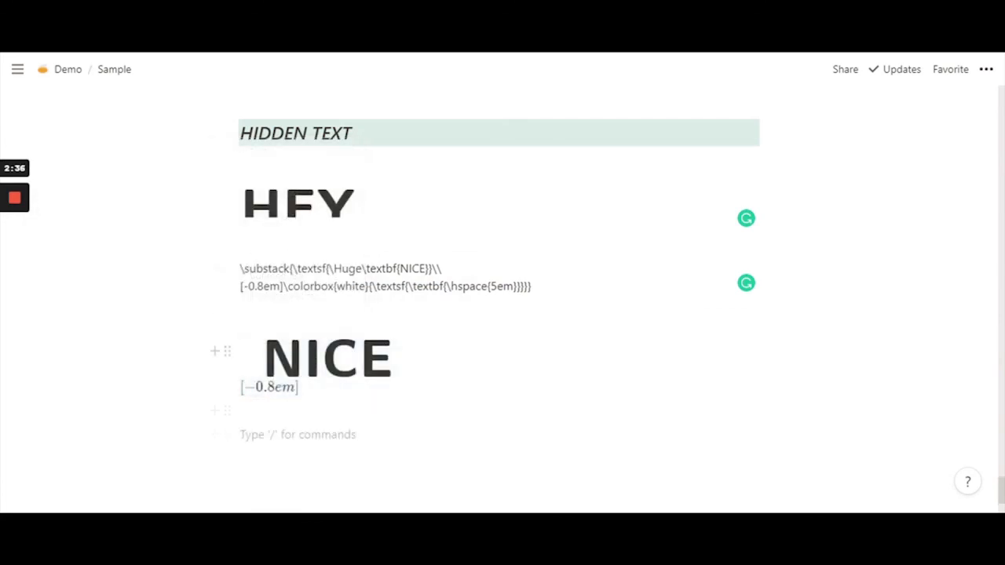
{"action": "left_click", "coordinate": [329, 358]}
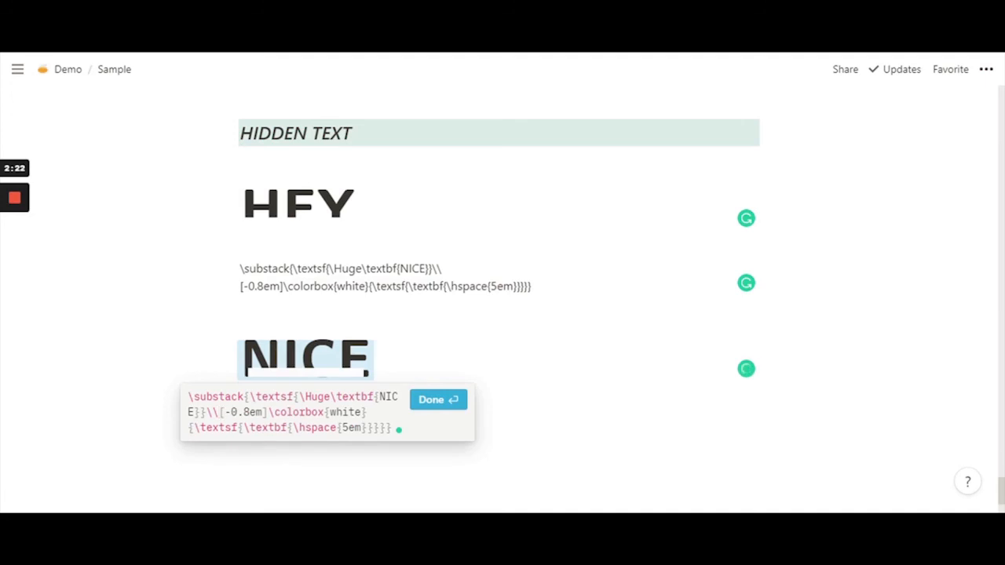
{"action": "left_click", "coordinate": [432, 400]}
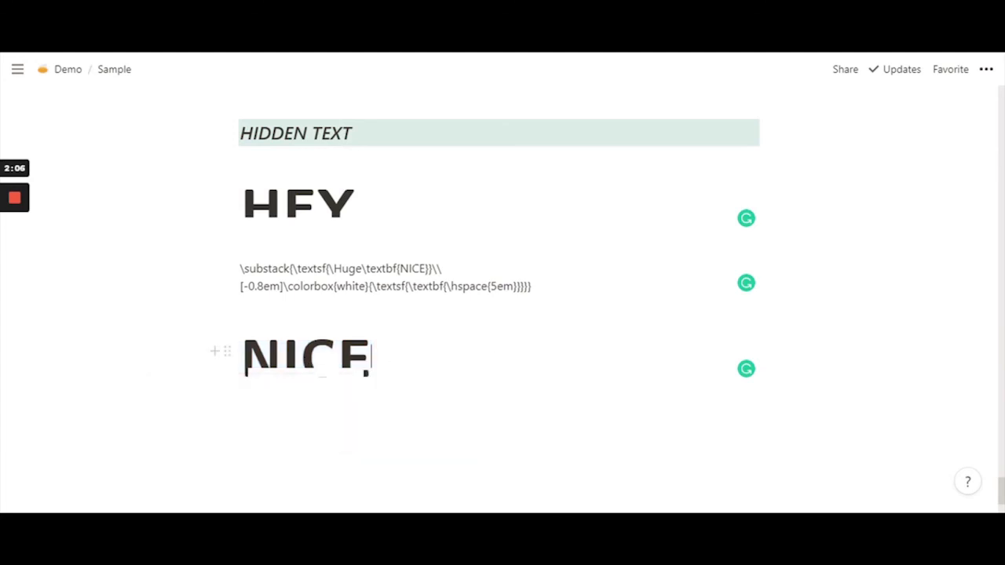
Step: Compare the NICE and HEY equation sources, then change \hspace{5em} to 5.5em
{"action": "left_click", "coordinate": [306, 357]}
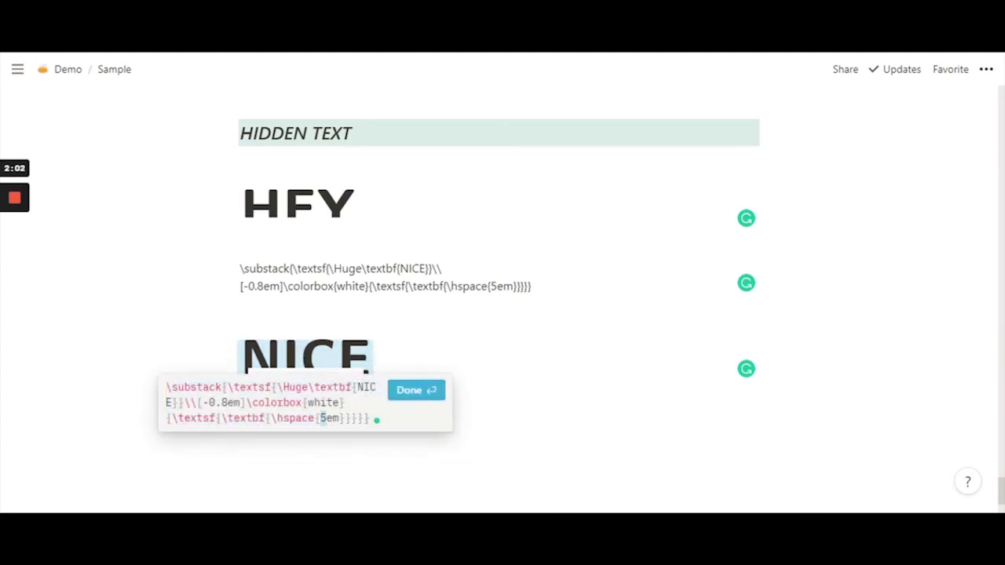
{"action": "left_click", "coordinate": [415, 390]}
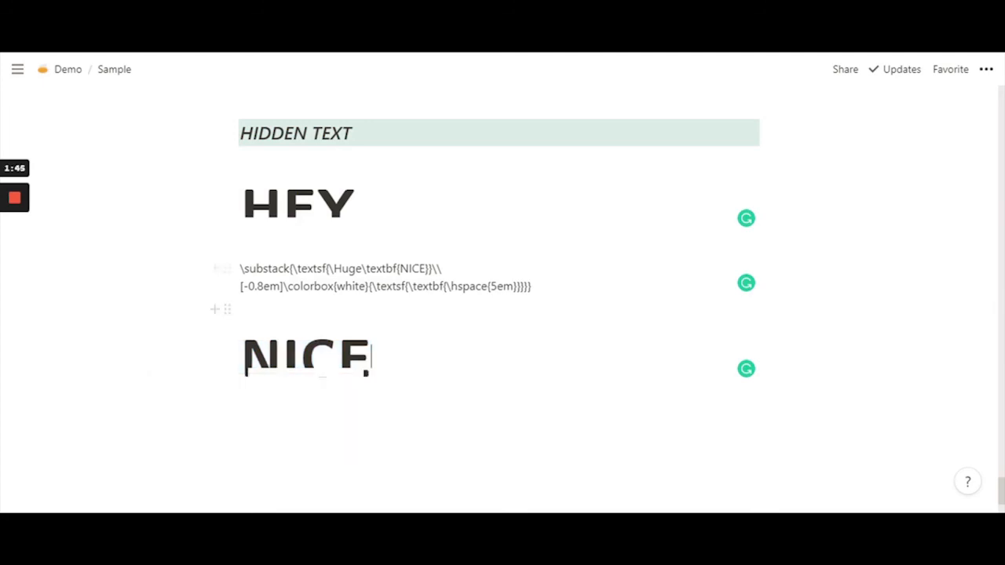
{"action": "left_click", "coordinate": [299, 202]}
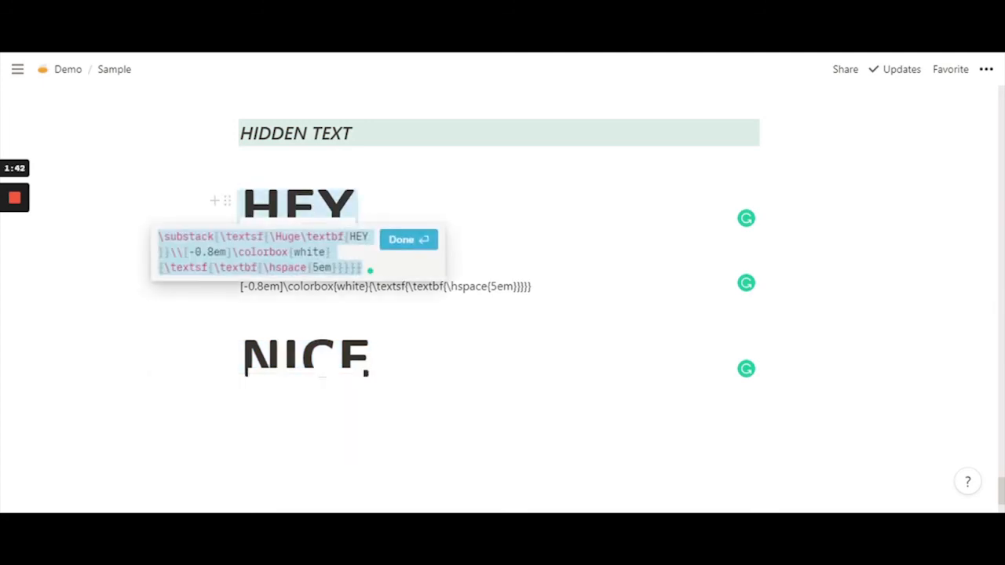
{"action": "left_click", "coordinate": [408, 239]}
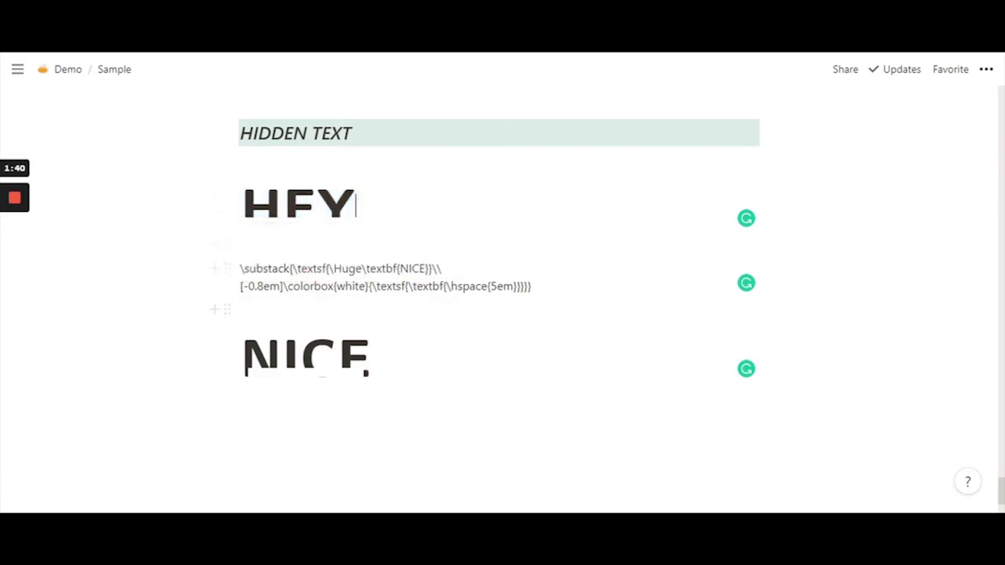
{"action": "left_click", "coordinate": [306, 357]}
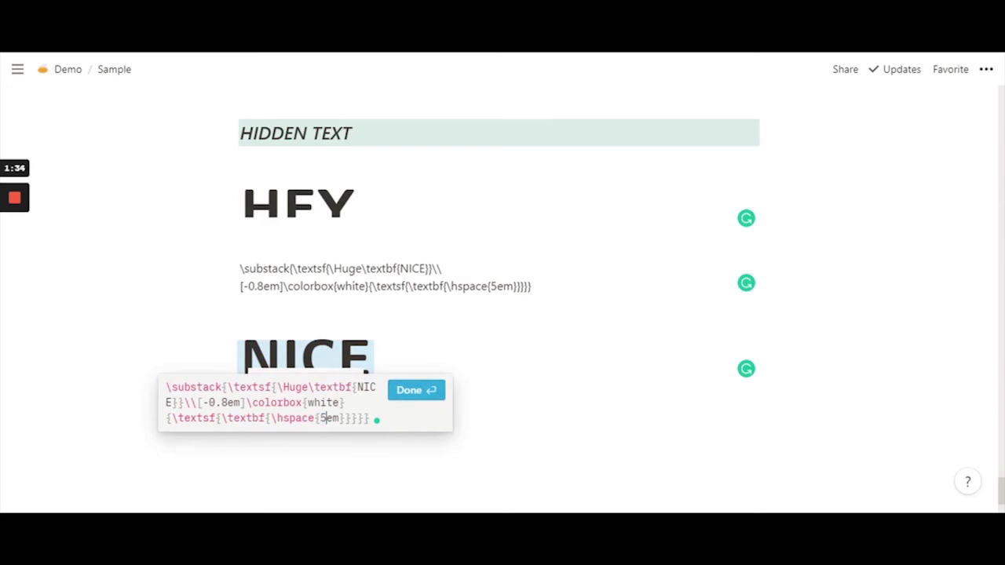
{"action": "type", "text": ".5"}
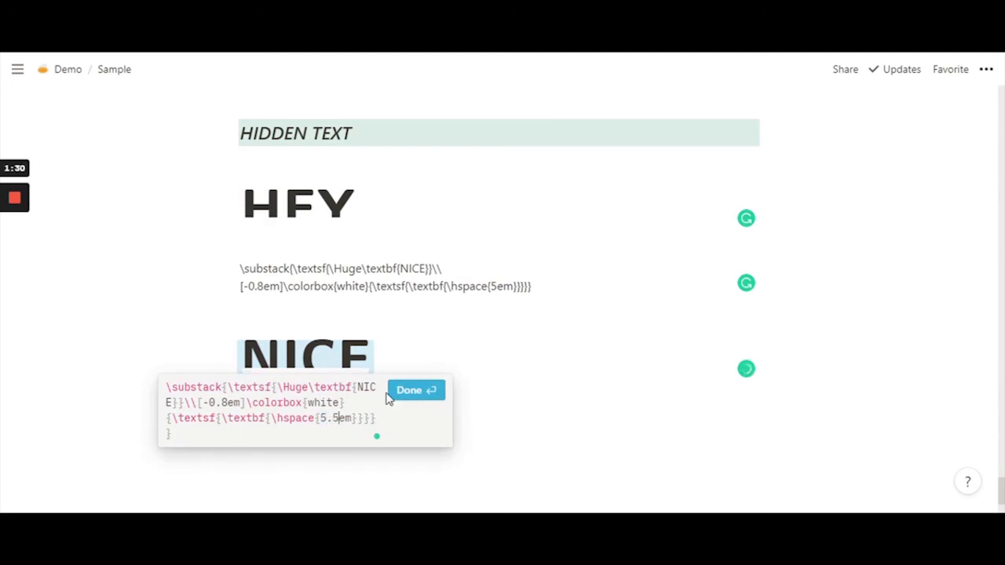
{"action": "left_click", "coordinate": [415, 391]}
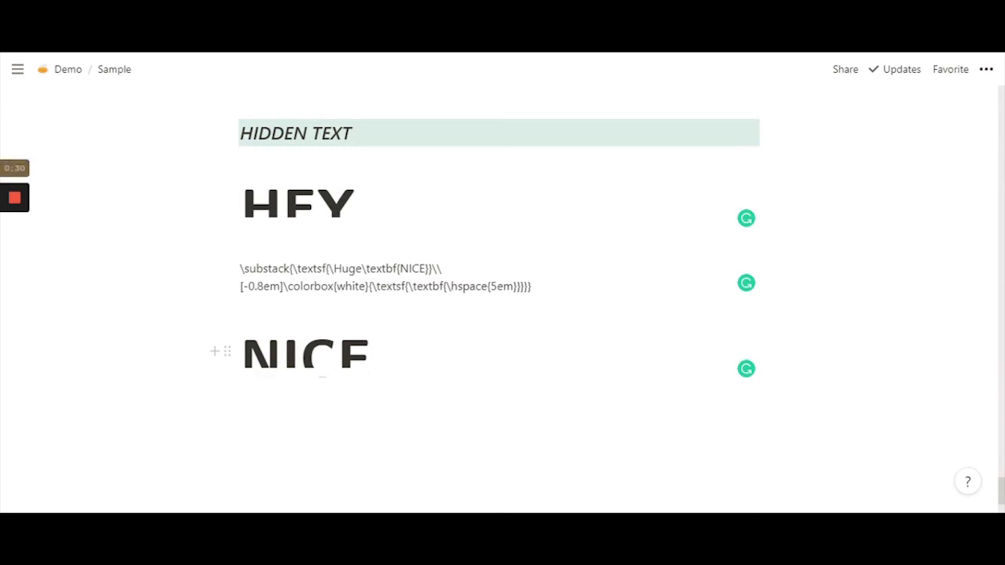
Step: Change the NICE equation's [-0.8em] offset to [-0.7em]
{"action": "left_click", "coordinate": [307, 354]}
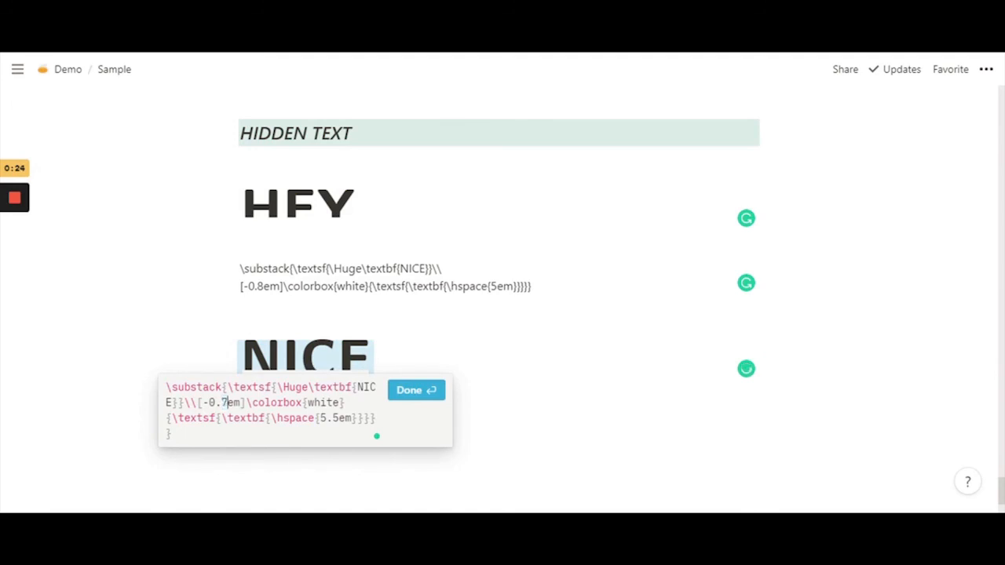
{"action": "mouse_move", "coordinate": [416, 390]}
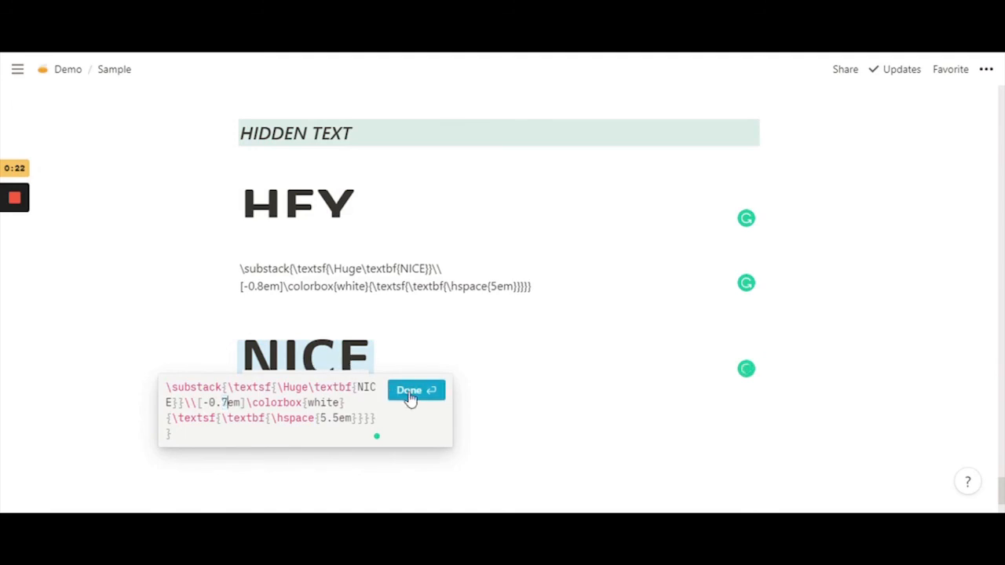
{"action": "left_click", "coordinate": [412, 391]}
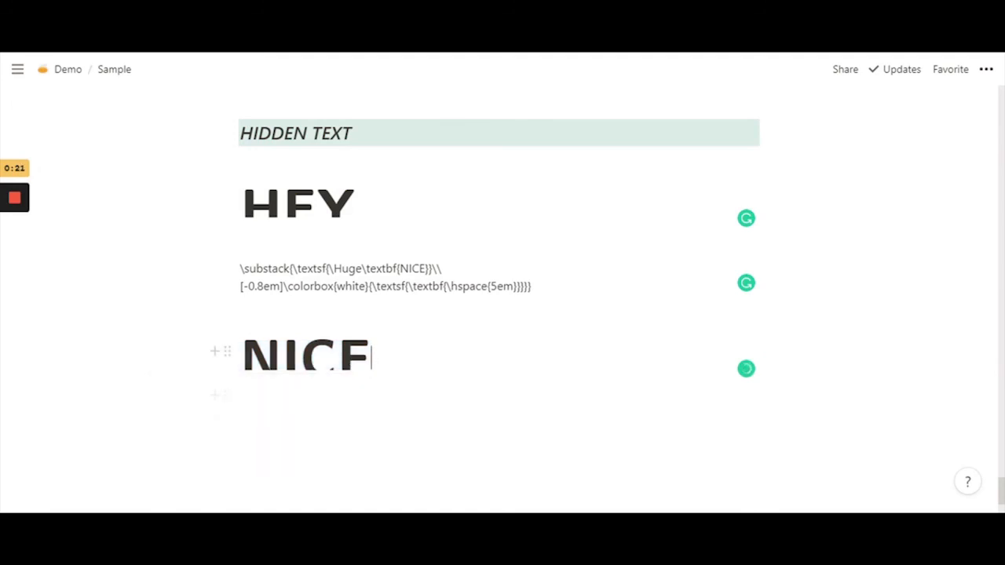